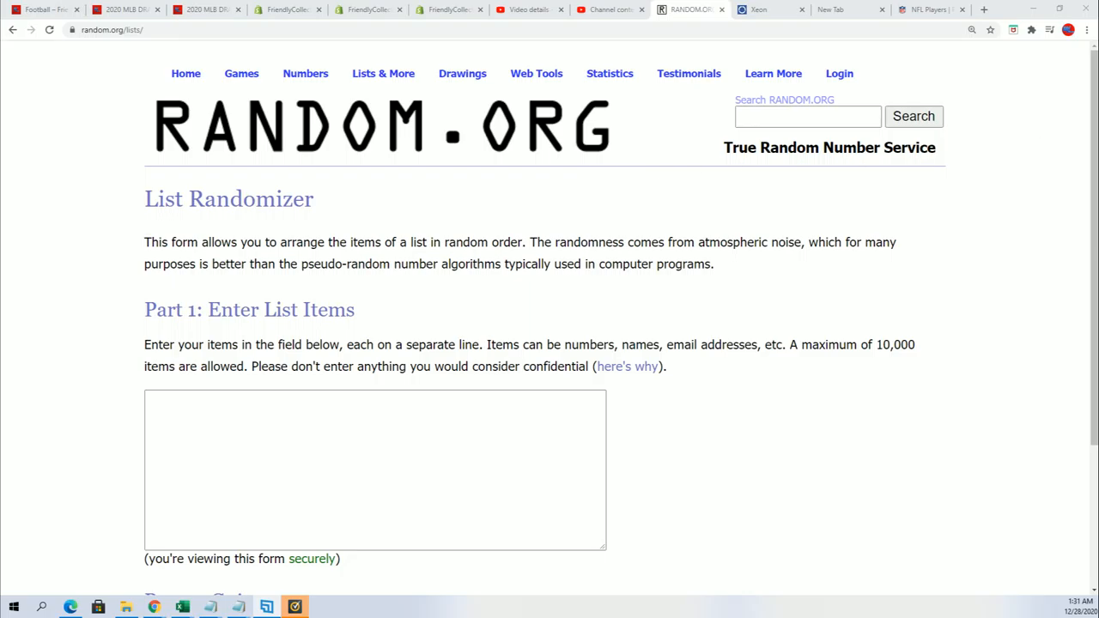
# Step: Bring the Notepad break notes forward and select the fifteen filler names
pyautogui.click(210, 608)
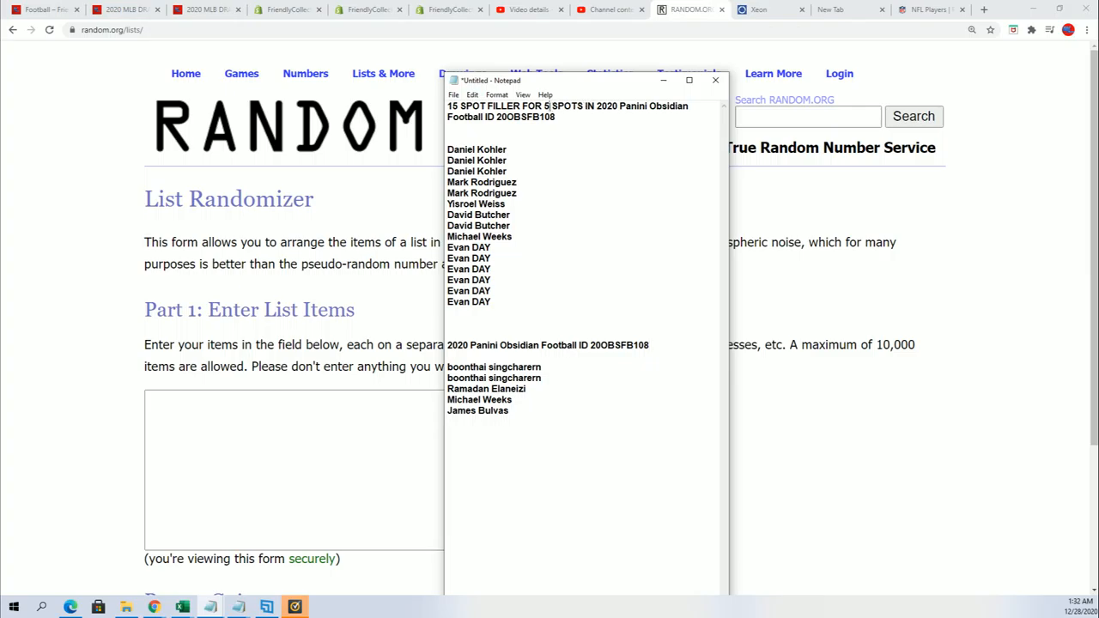
pyautogui.moveTo(446, 105); pyautogui.dragTo(549, 106)
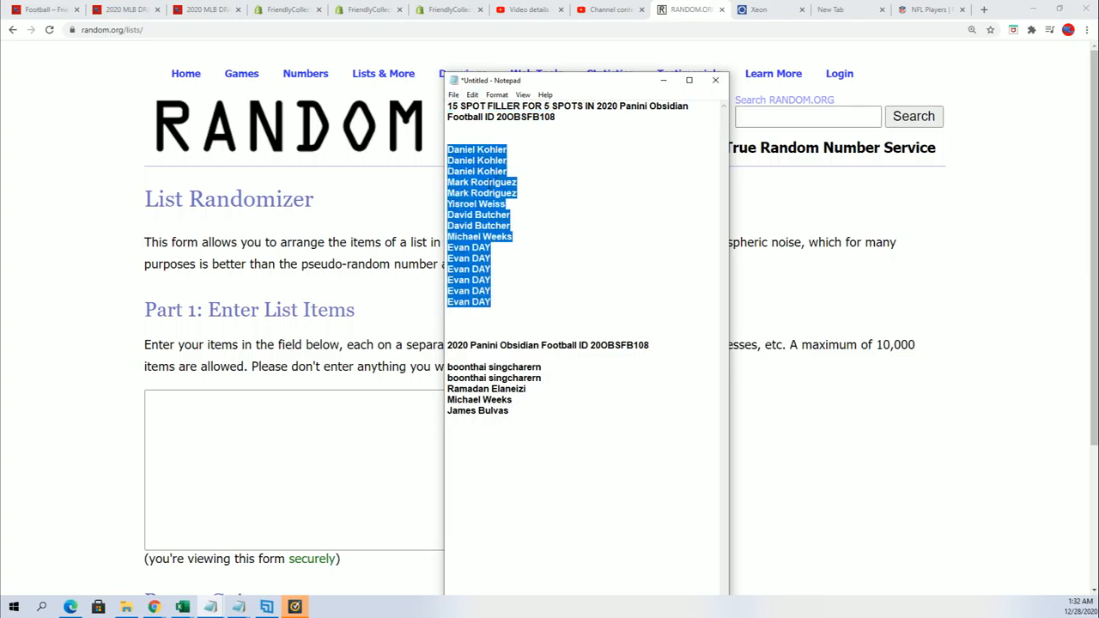
# Step: Copy the selected filler names and show the Football collection's 2020 Panini Obsidian listing
pyautogui.rightClick(489, 219)
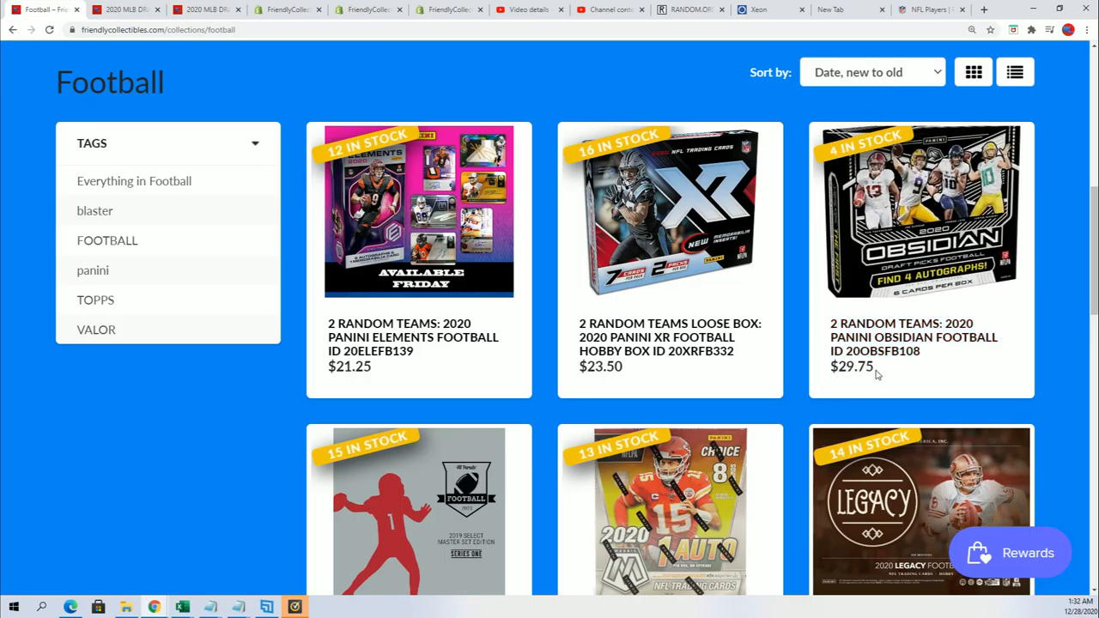
# Step: Paste the fifteen filler names into RANDOM.ORG's list randomizer and randomize them
pyautogui.click(689, 9)
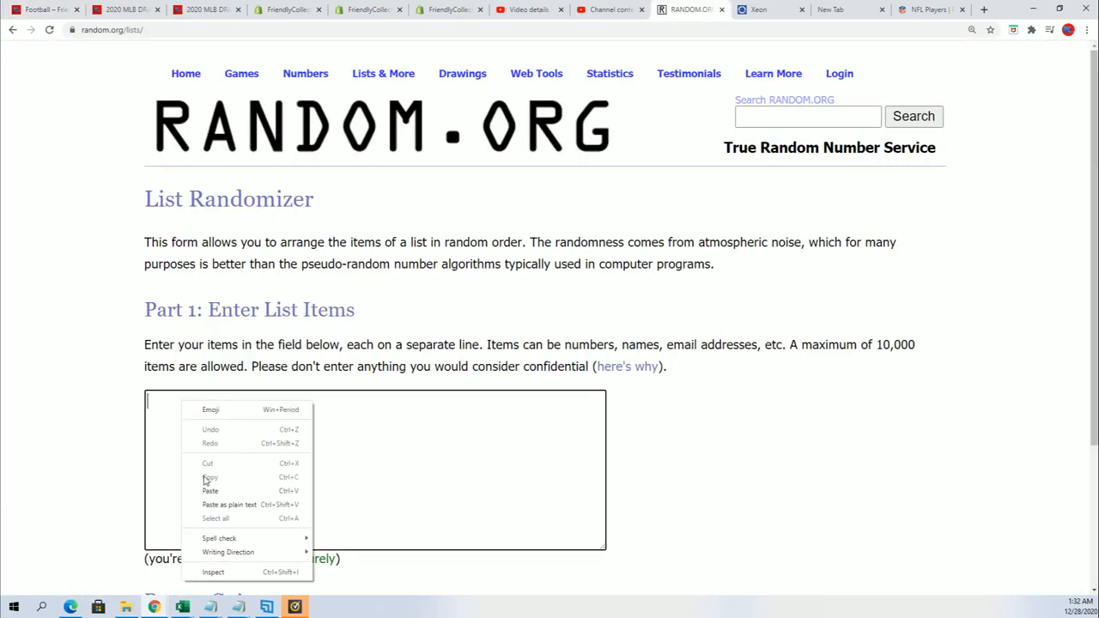
pyautogui.click(211, 490)
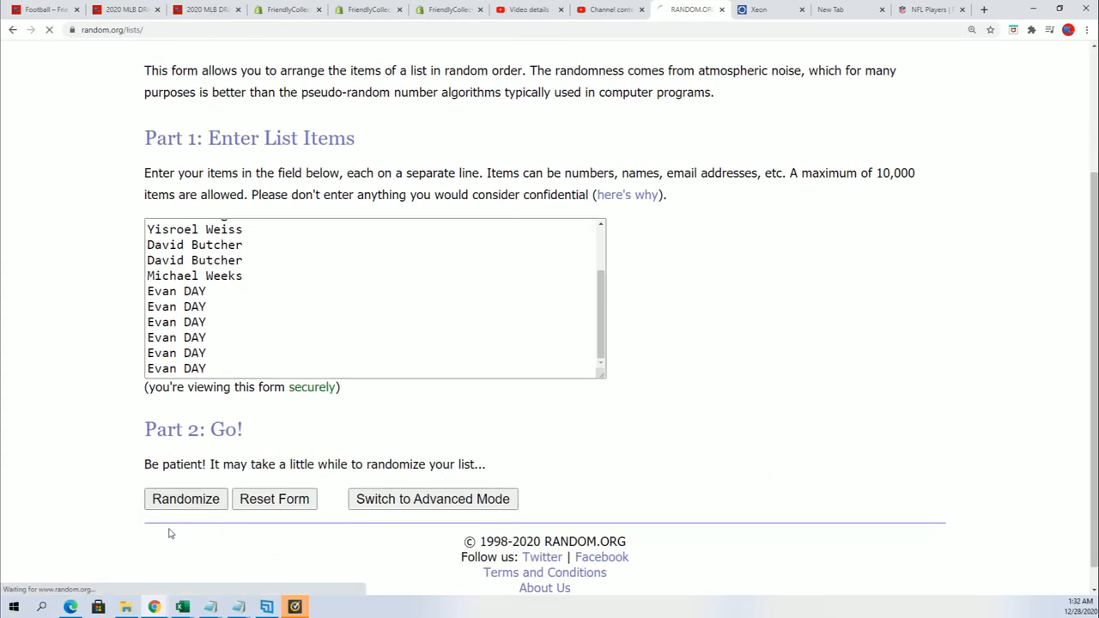
pyautogui.click(186, 499)
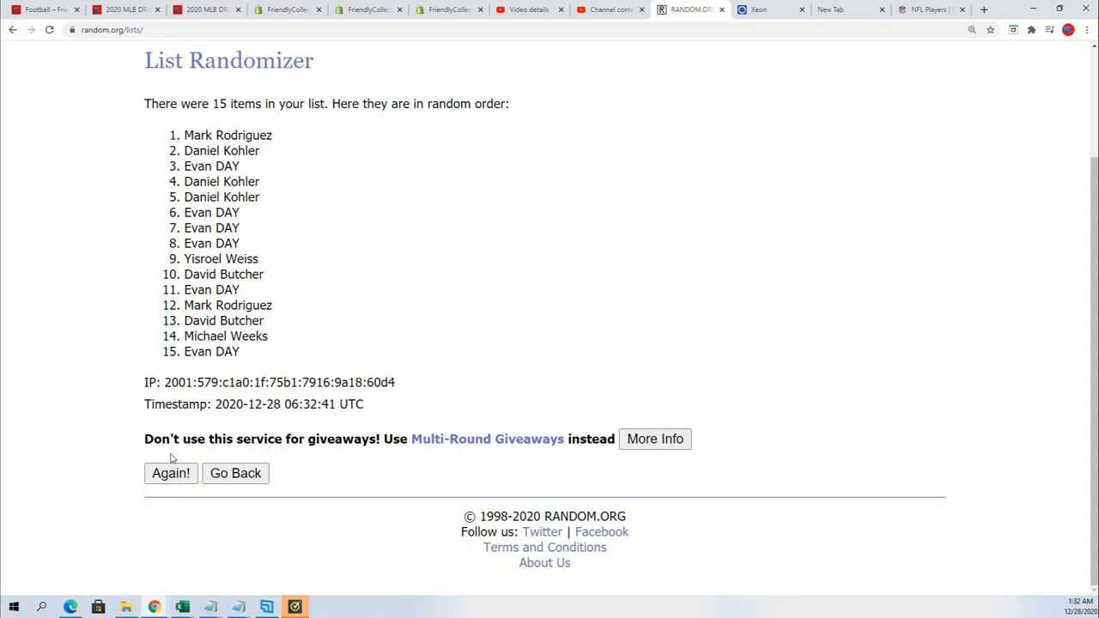
pyautogui.click(170, 473)
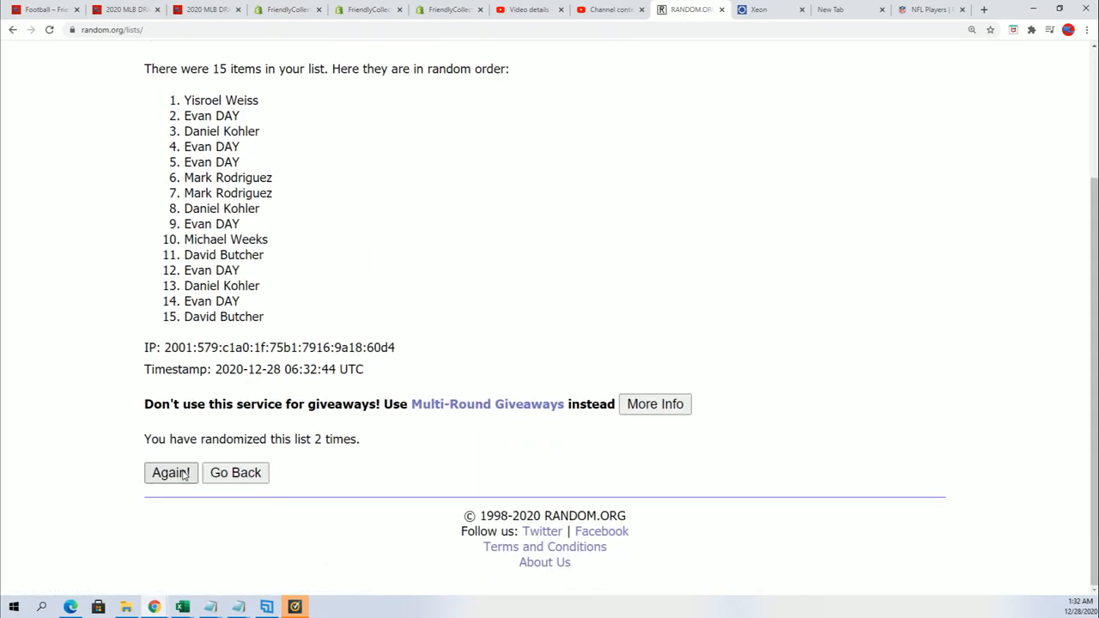
pyautogui.click(170, 472)
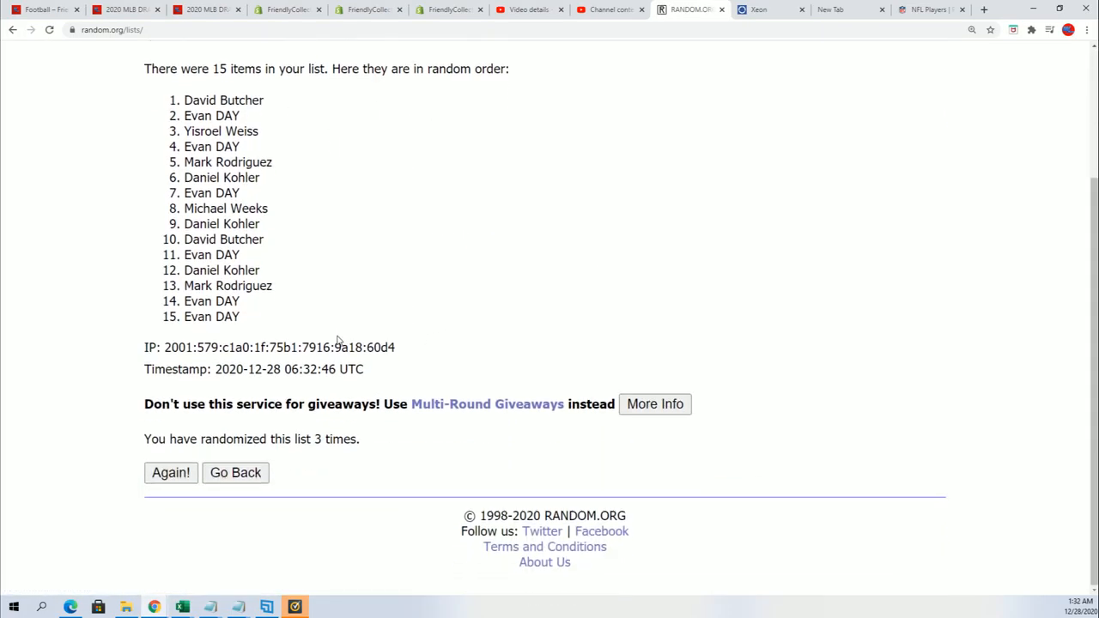
pyautogui.click(170, 472)
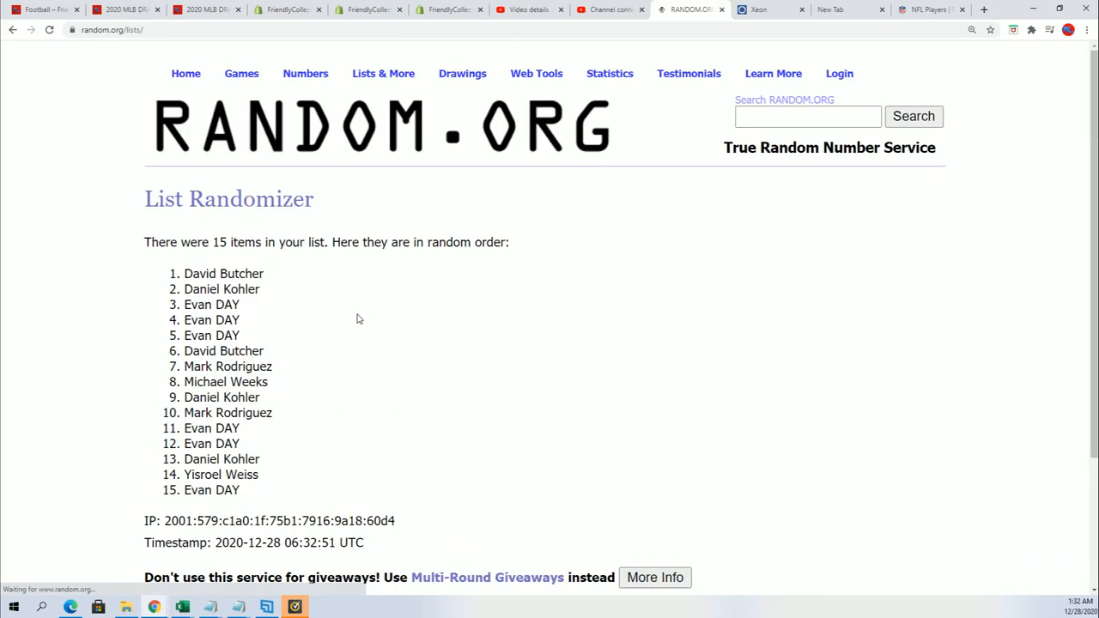
pyautogui.scroll(-3)
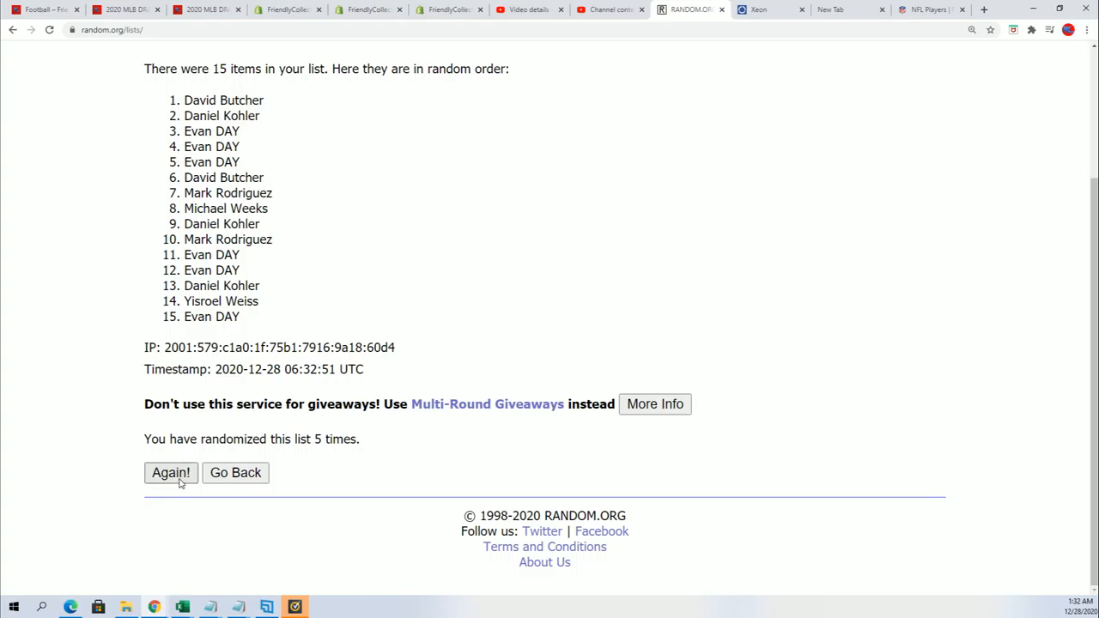
pyautogui.click(170, 473)
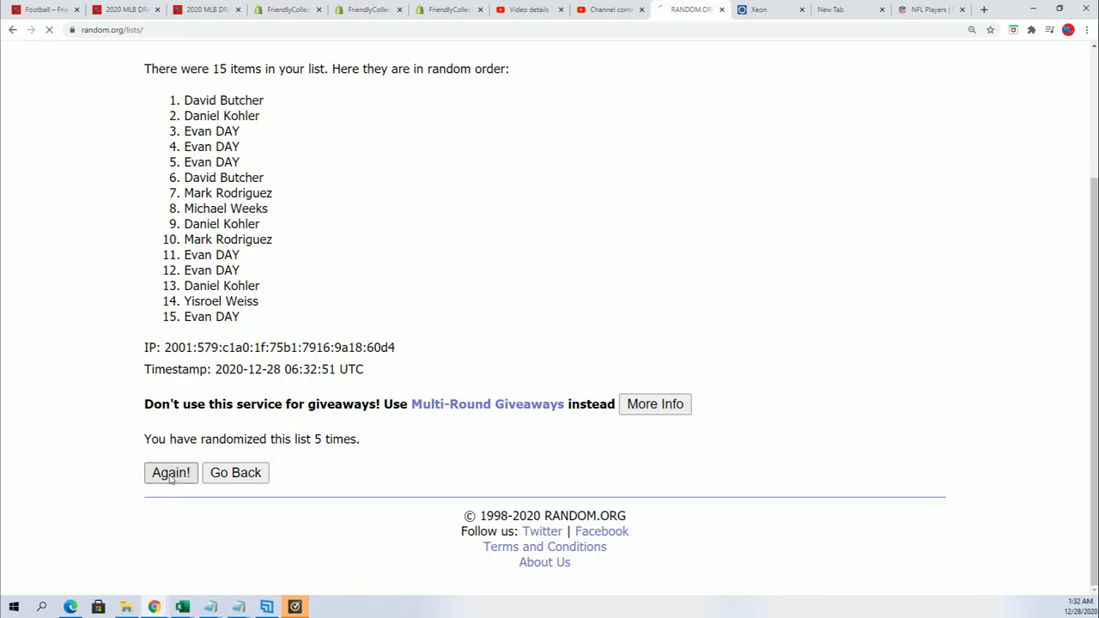
pyautogui.click(171, 472)
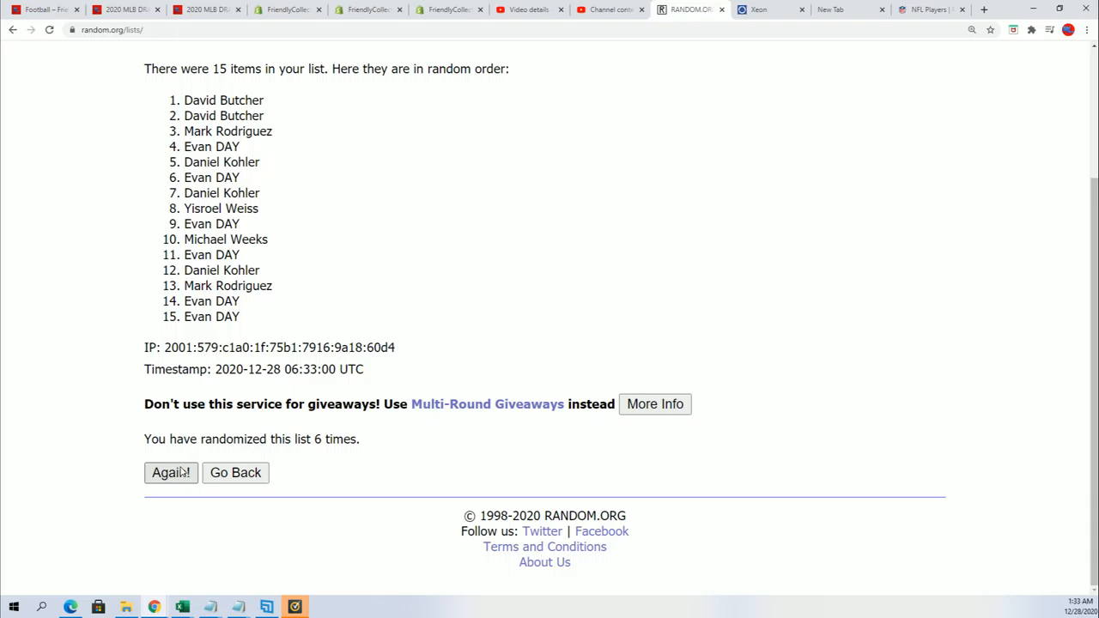
pyautogui.click(170, 472)
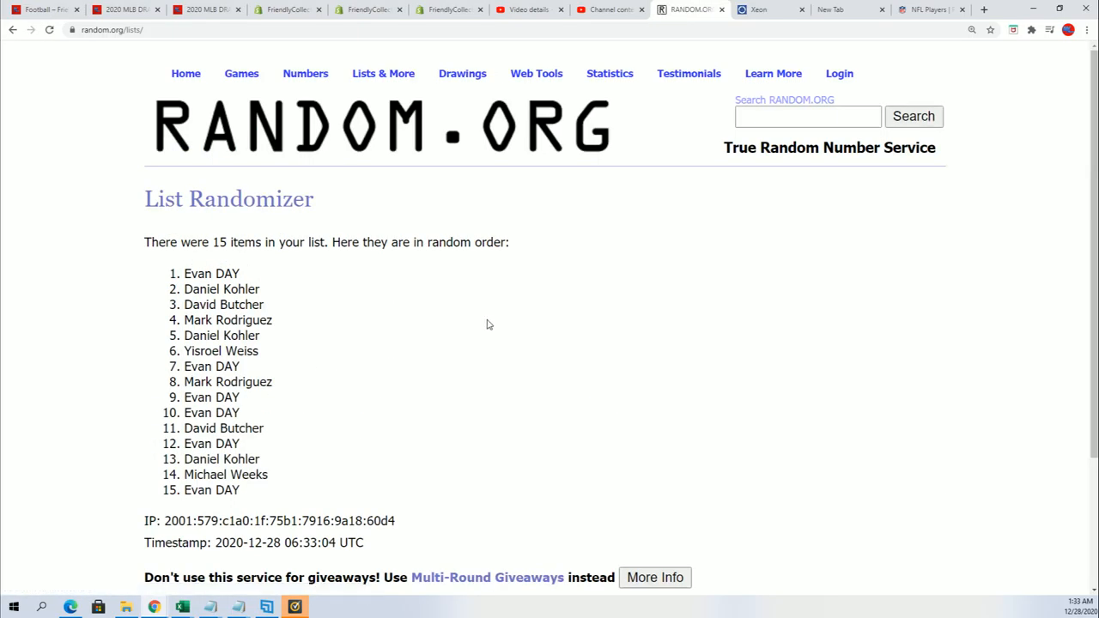
pyautogui.moveTo(184, 289); pyautogui.dragTo(266, 335)
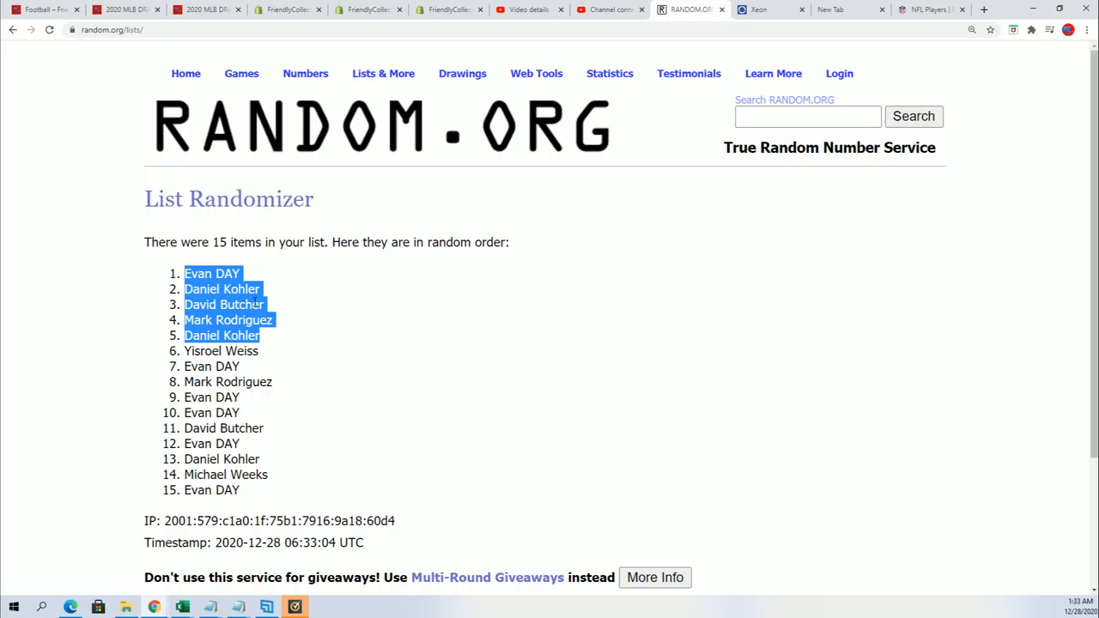
pyautogui.rightClick(223, 309)
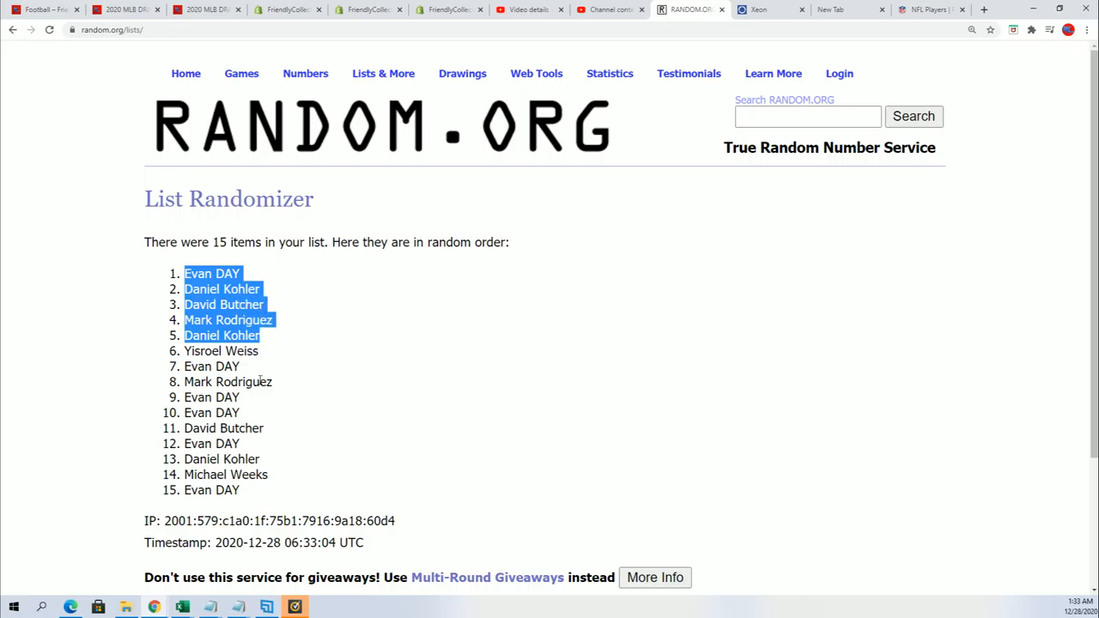
pyautogui.moveTo(295, 367)
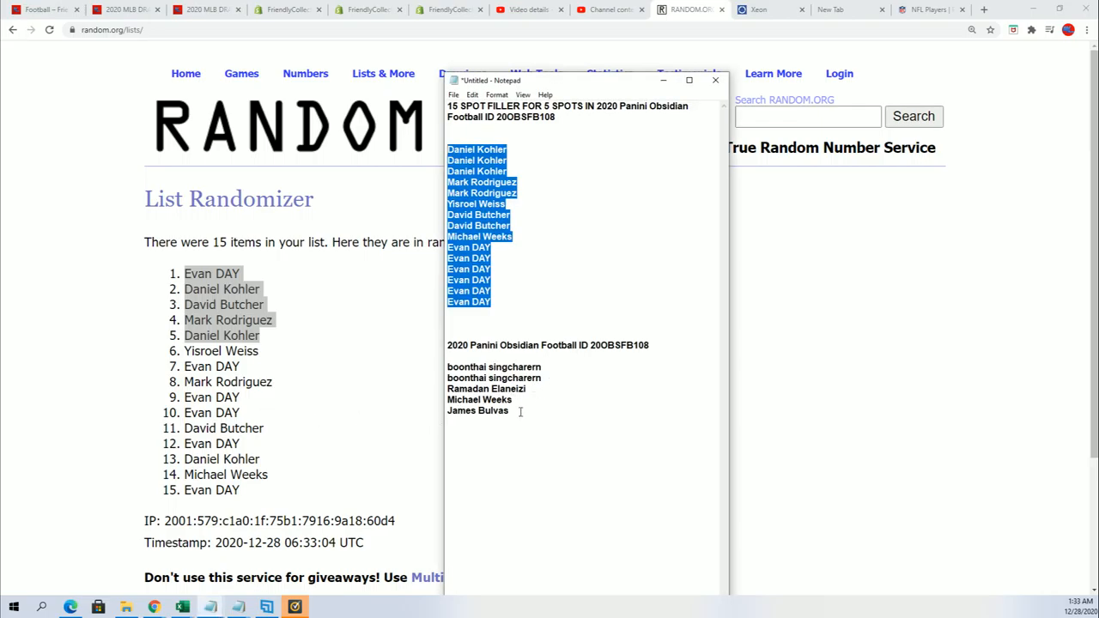
pyautogui.click(560, 438)
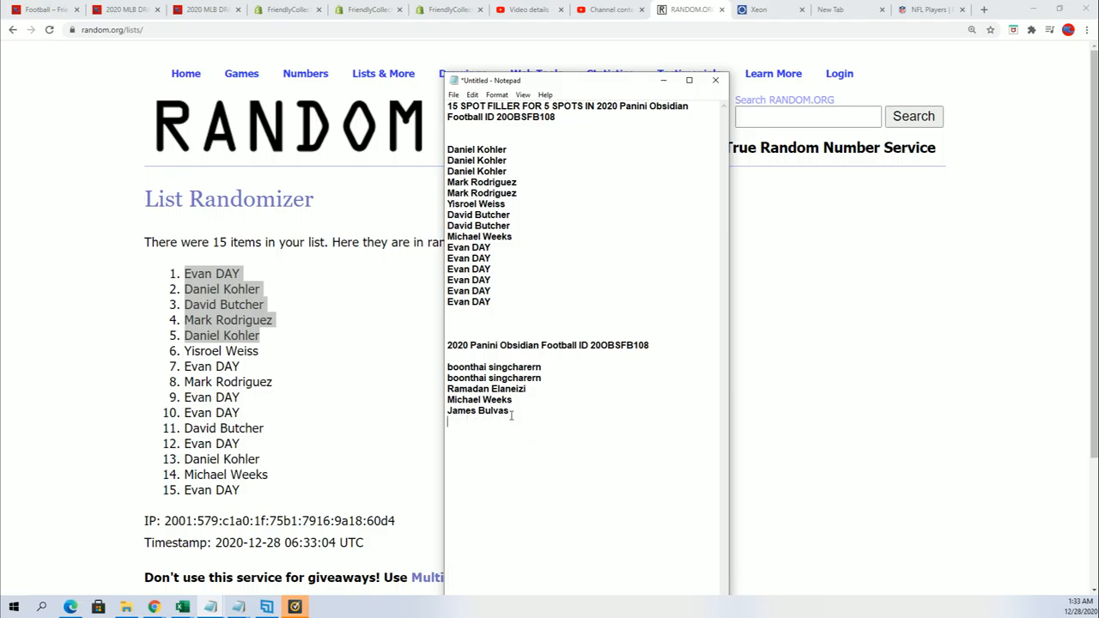
pyautogui.write('Evan DAY')
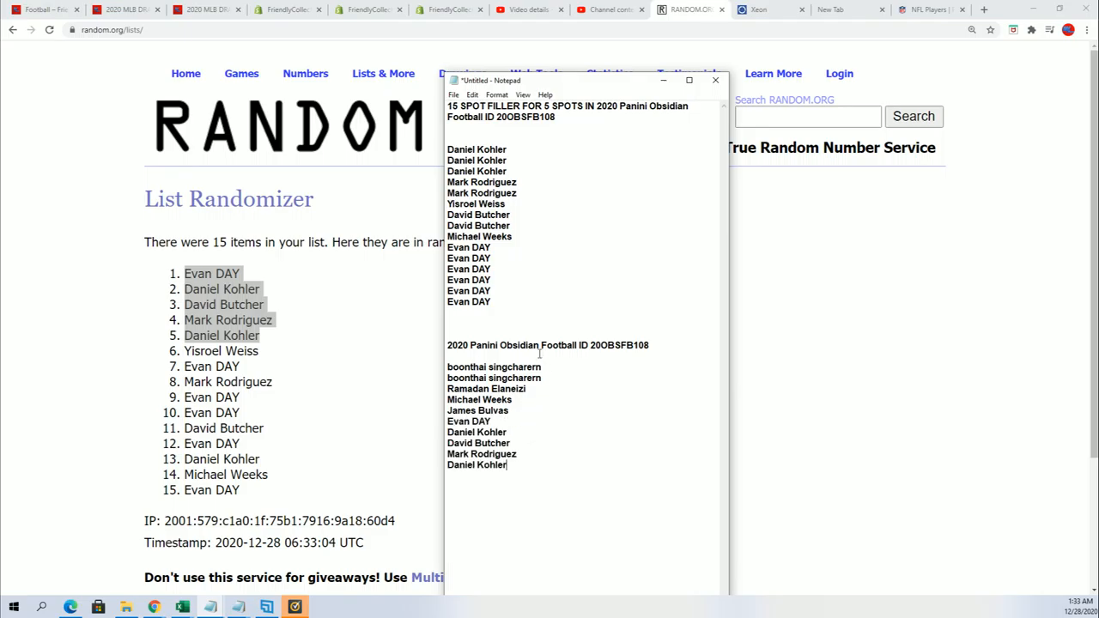
pyautogui.moveTo(514, 290)
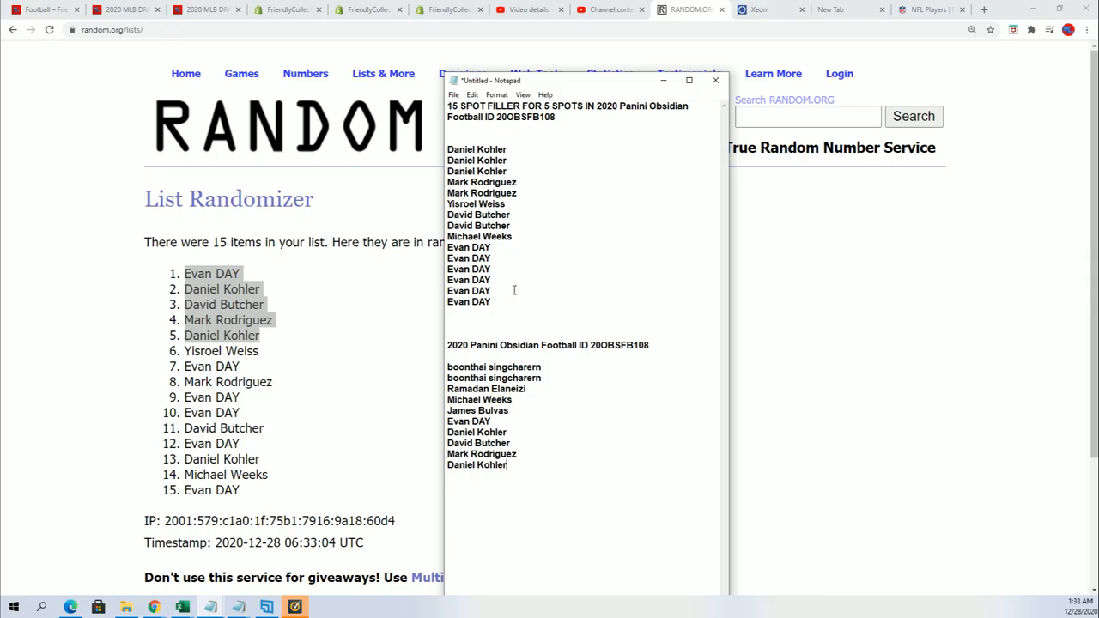
pyautogui.moveTo(447, 106); pyautogui.dragTo(492, 301)
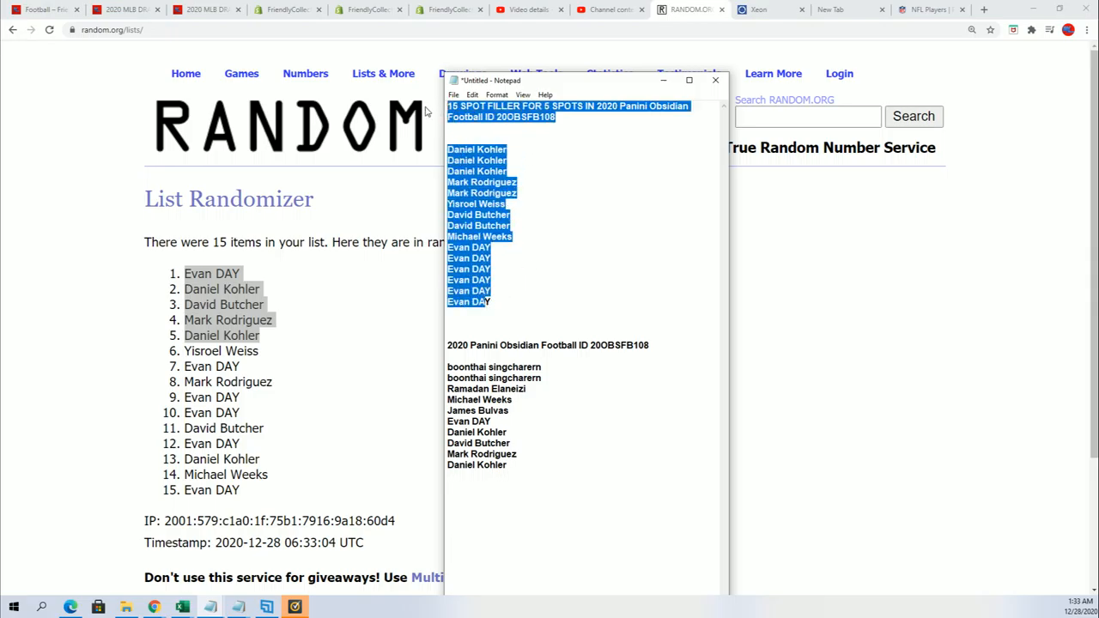